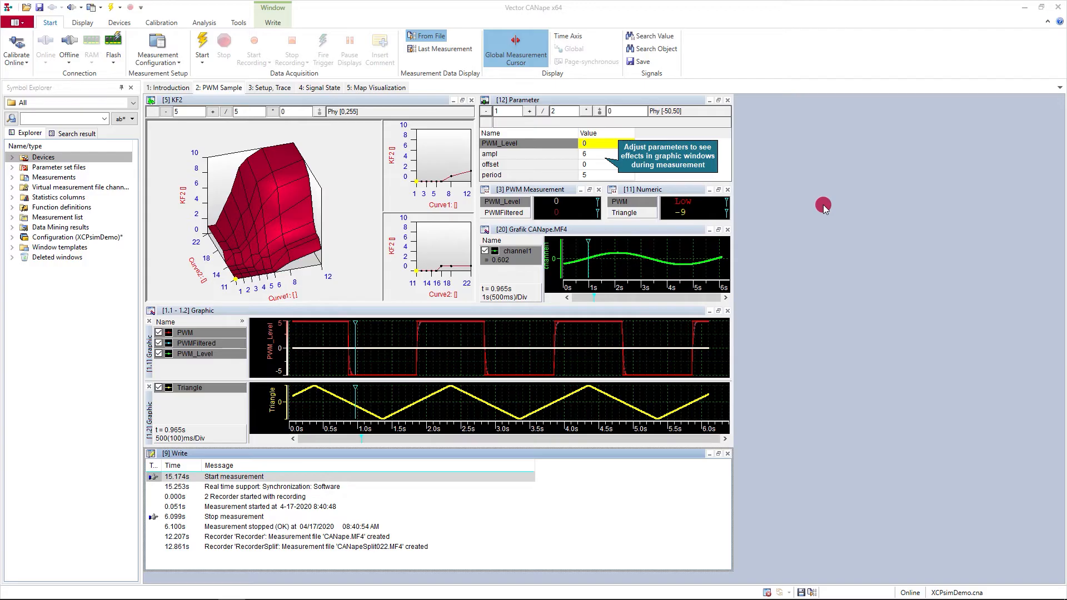
{"action": "mouse_move", "coordinate": [9, 23]}
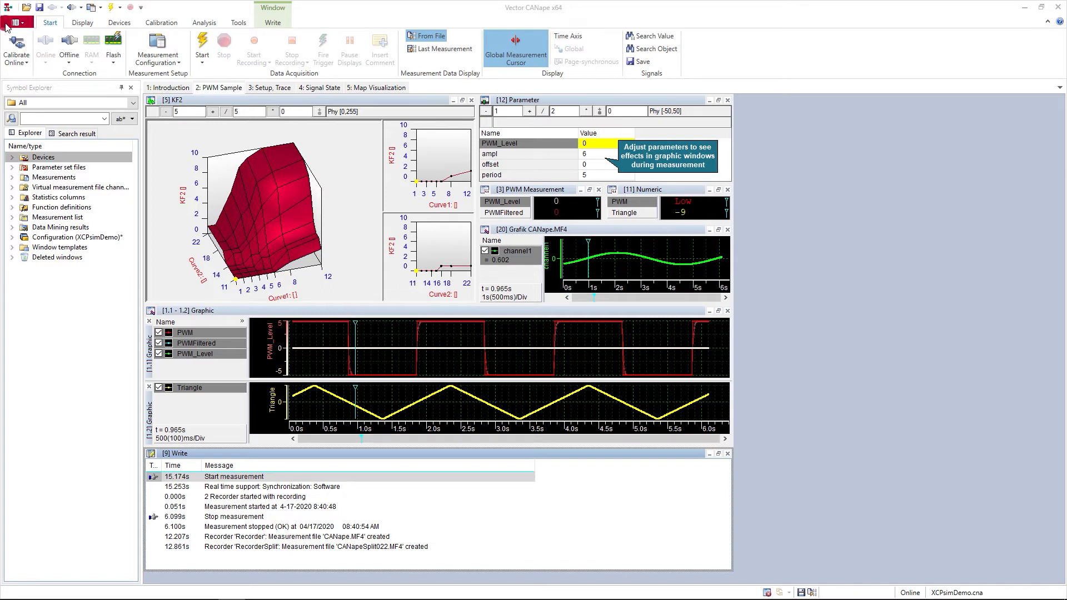
Open the Project Manager and highlight XCPsim.a2l, Demo.scr and CanapeCmd.ini in the file list
{"action": "left_click", "coordinate": [15, 23]}
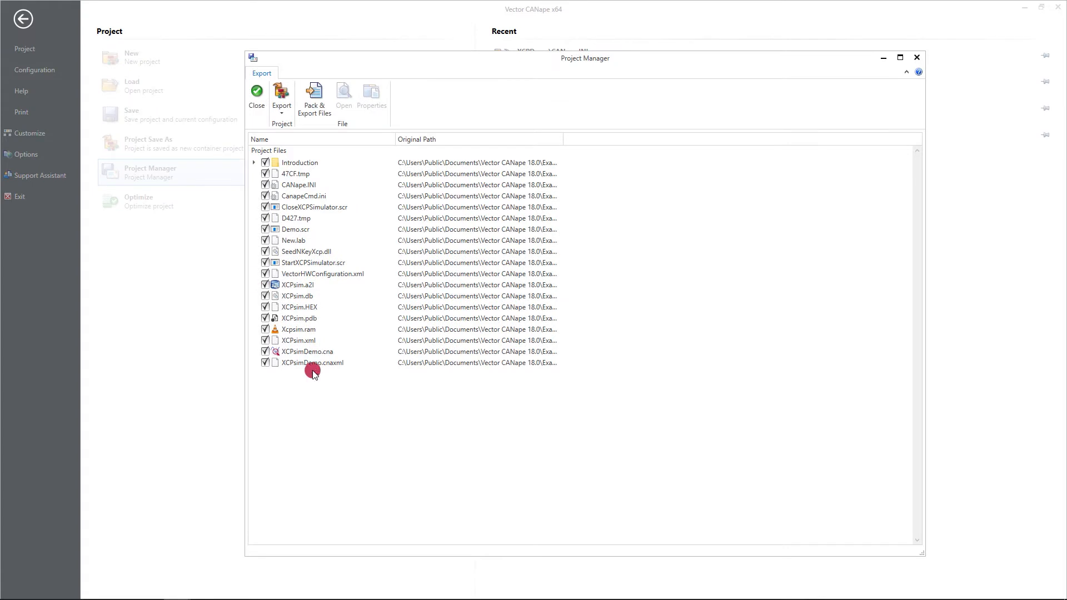
{"action": "mouse_move", "coordinate": [361, 393]}
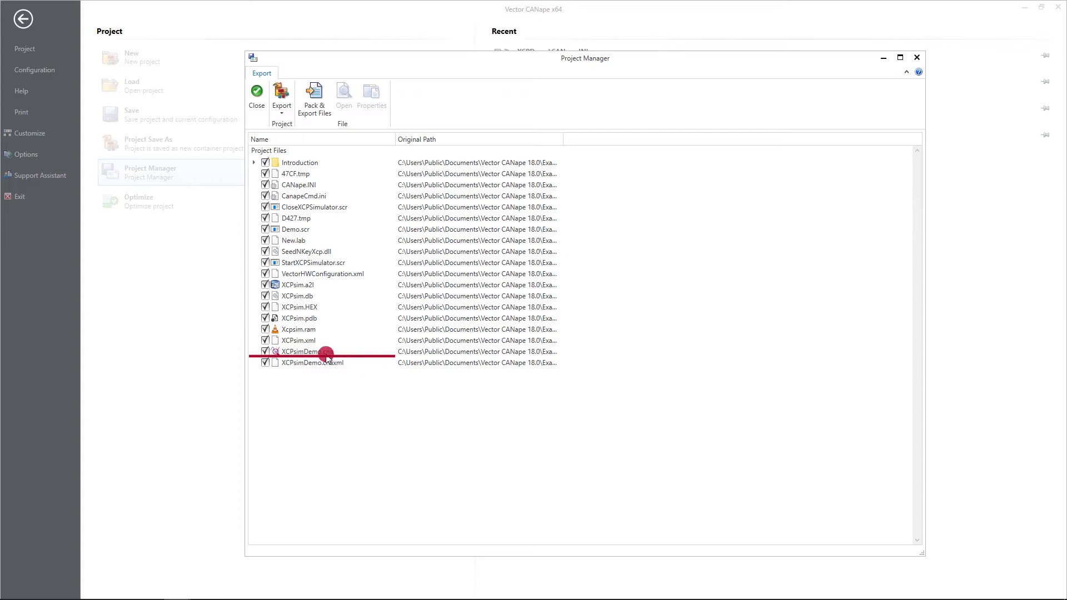
{"action": "left_click", "coordinate": [297, 285]}
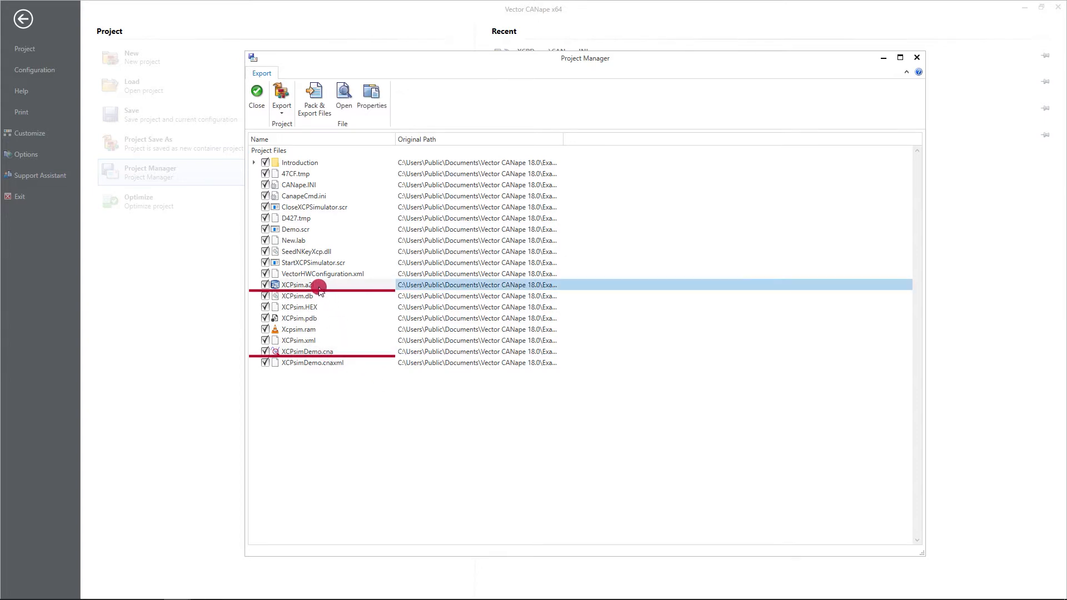
{"action": "left_click", "coordinate": [295, 228]}
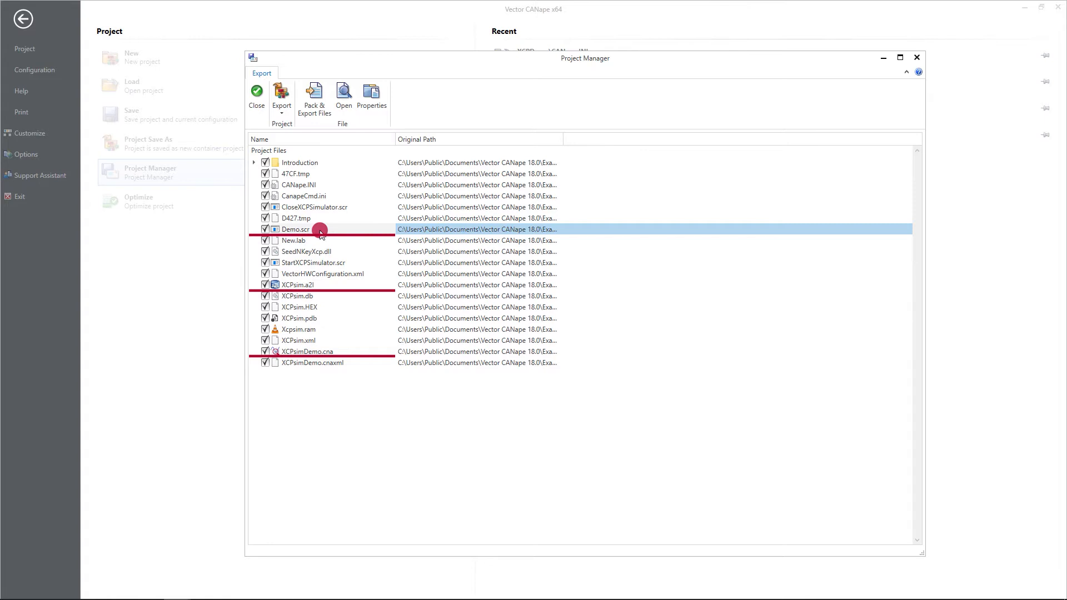
{"action": "left_click", "coordinate": [303, 196]}
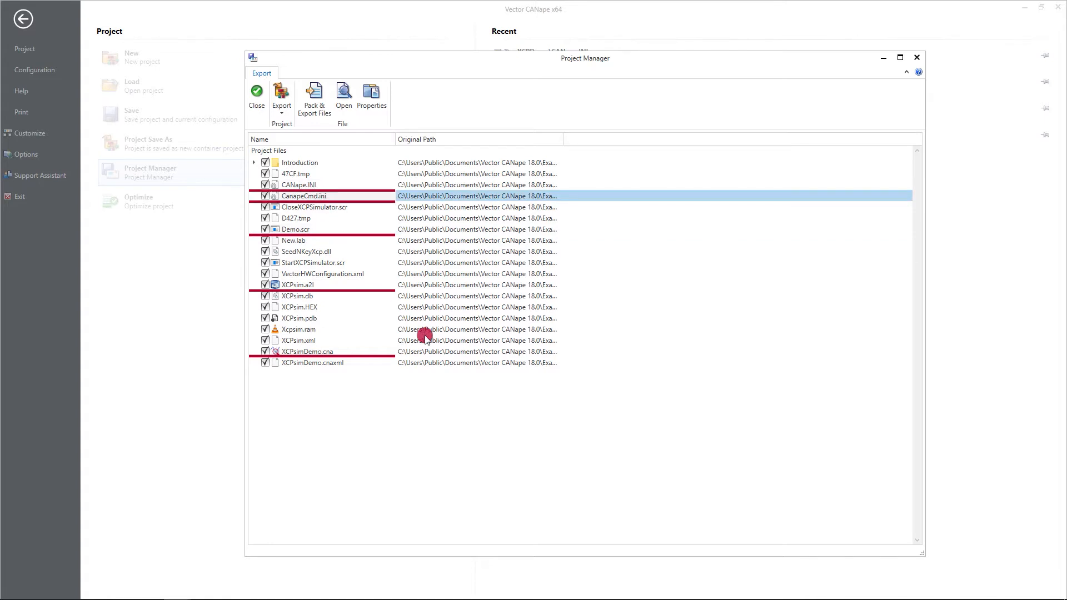
{"action": "mouse_move", "coordinate": [395, 455]}
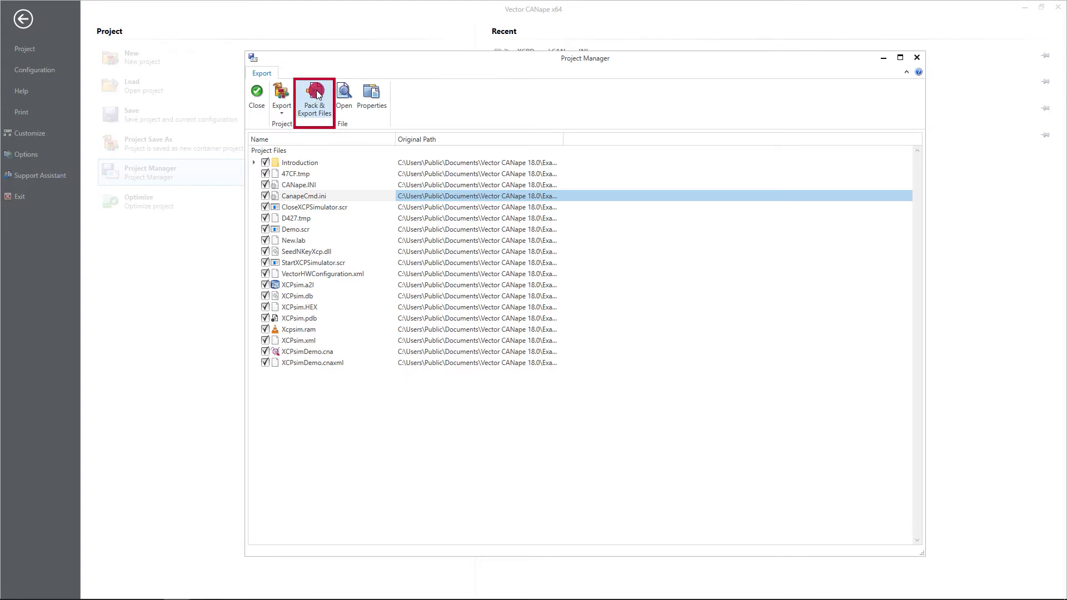
Pack and export the project files as 'demo export' on the Desktop
{"action": "left_click", "coordinate": [313, 99]}
{"action": "type", "text": "demo expo"}
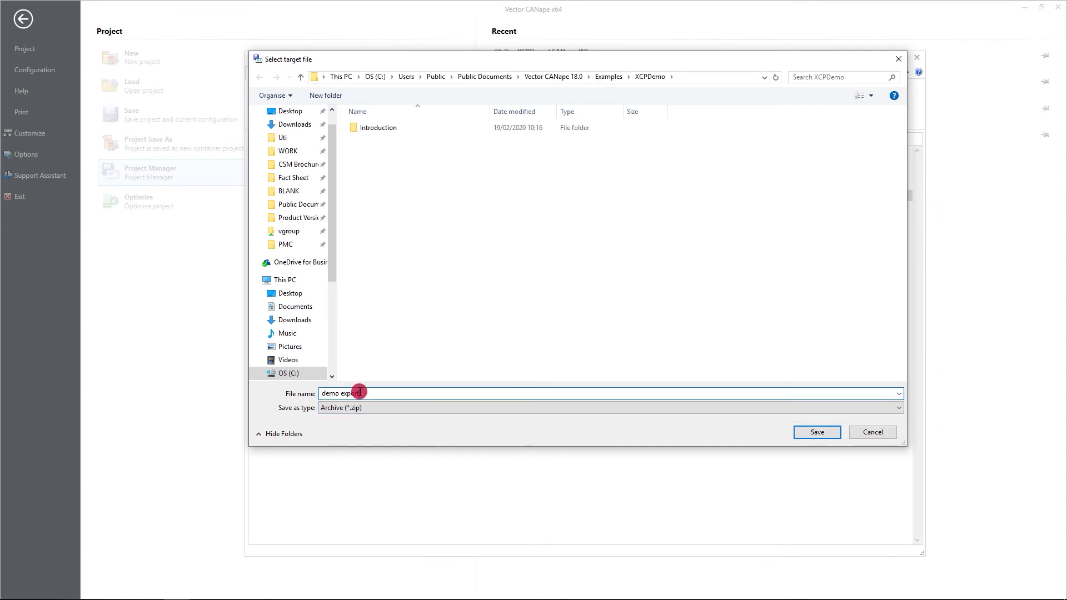
{"action": "left_click", "coordinate": [290, 112]}
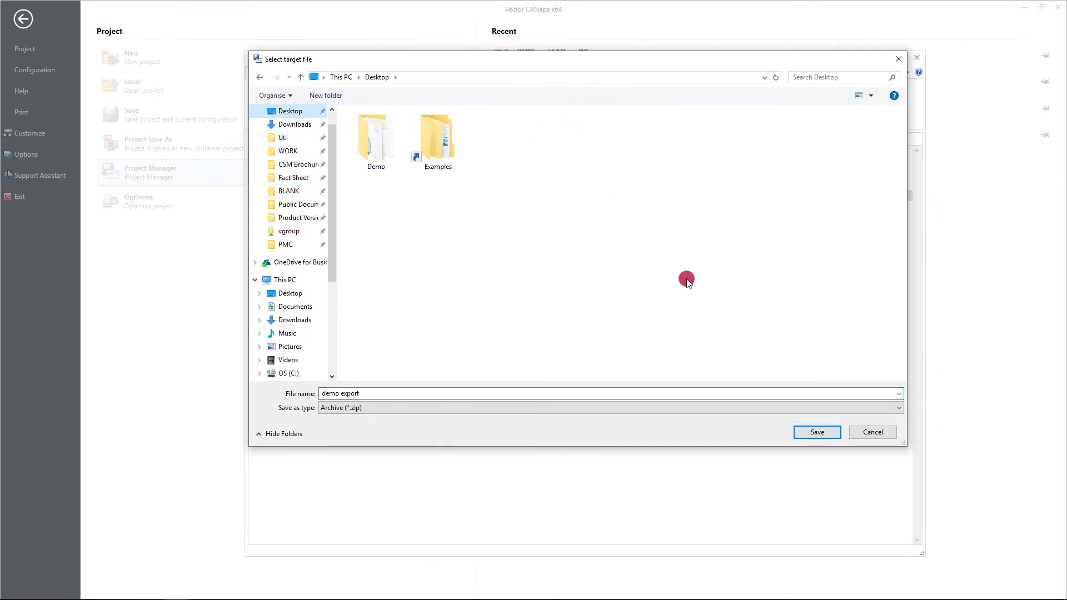
{"action": "left_click", "coordinate": [815, 432]}
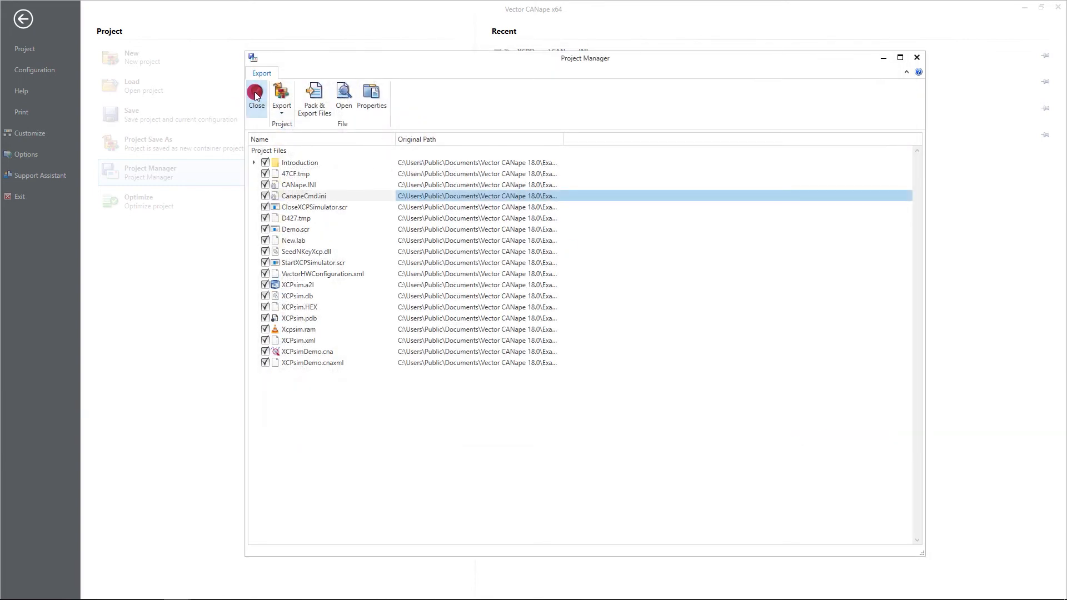
Close the Project Manager and CANape, then open demo export.zip from the desktop
{"action": "left_click", "coordinate": [256, 97]}
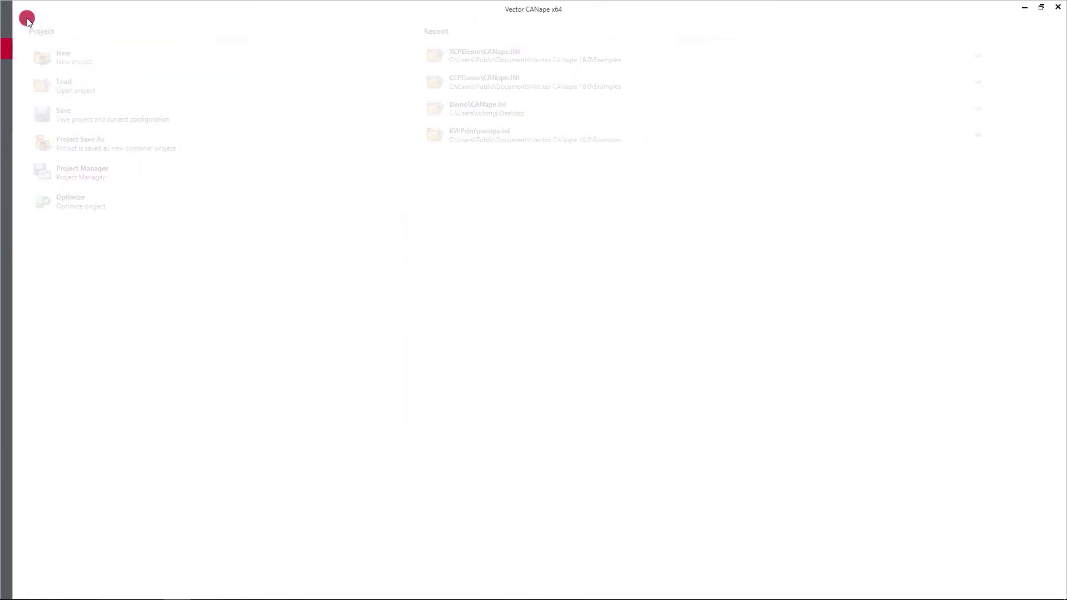
{"action": "left_click", "coordinate": [1058, 7]}
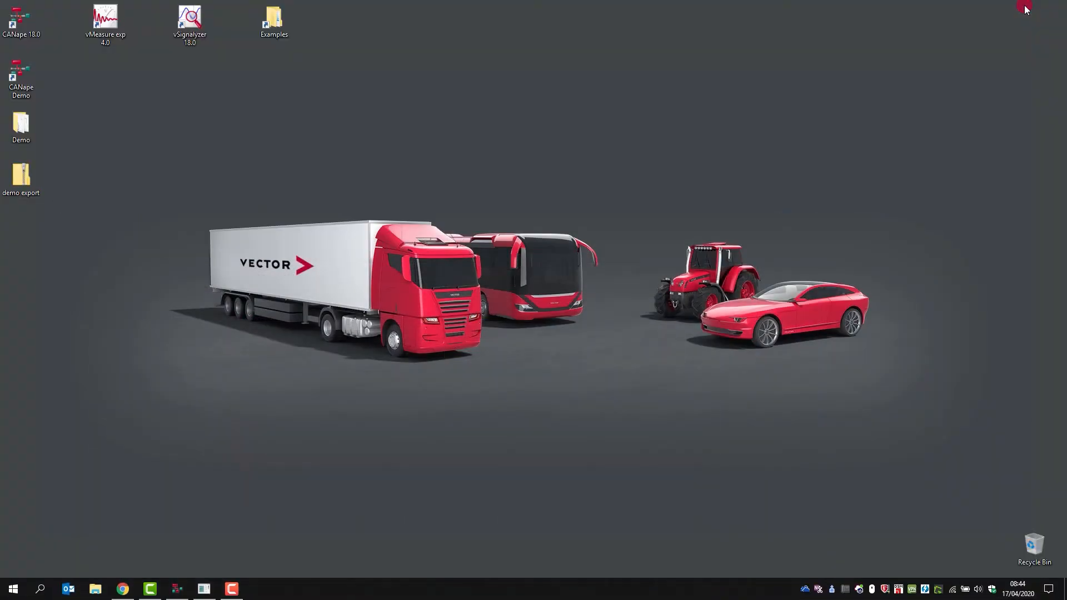
{"action": "left_click", "coordinate": [22, 179]}
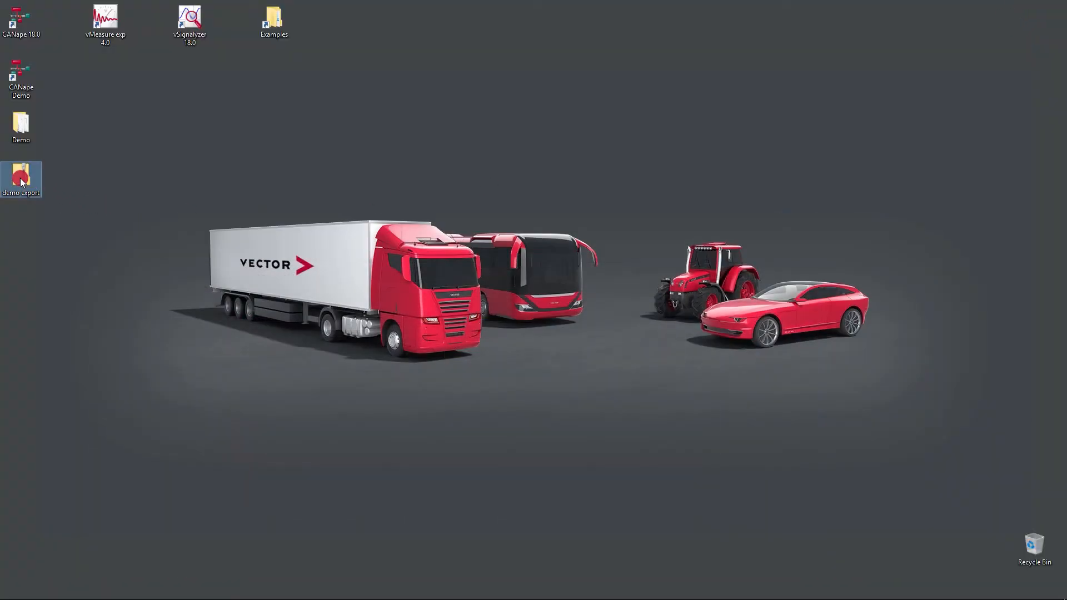
{"action": "double_click", "coordinate": [21, 176]}
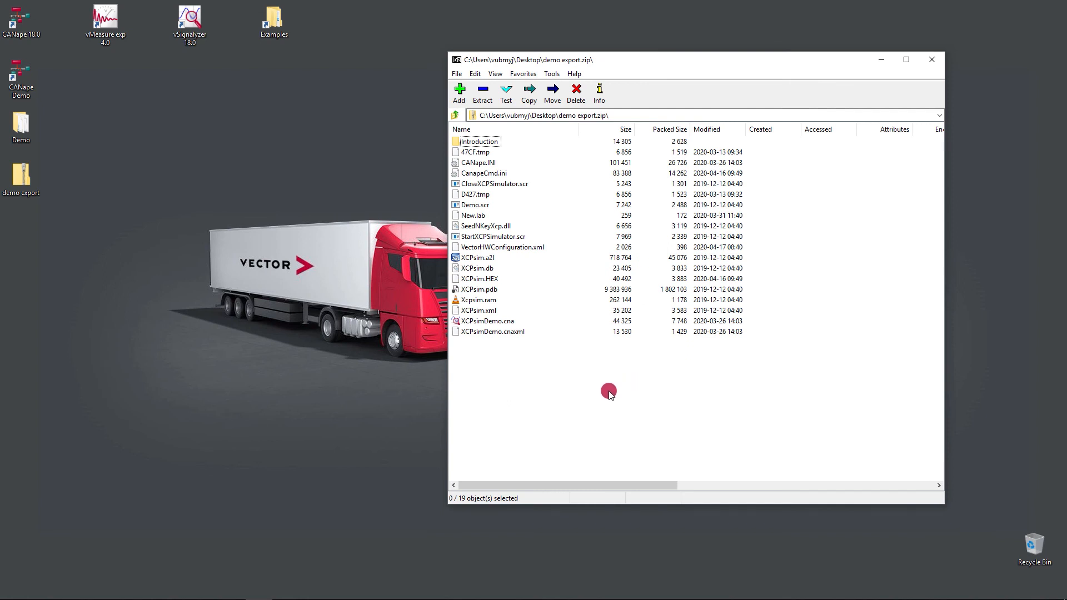
{"action": "mouse_move", "coordinate": [590, 429]}
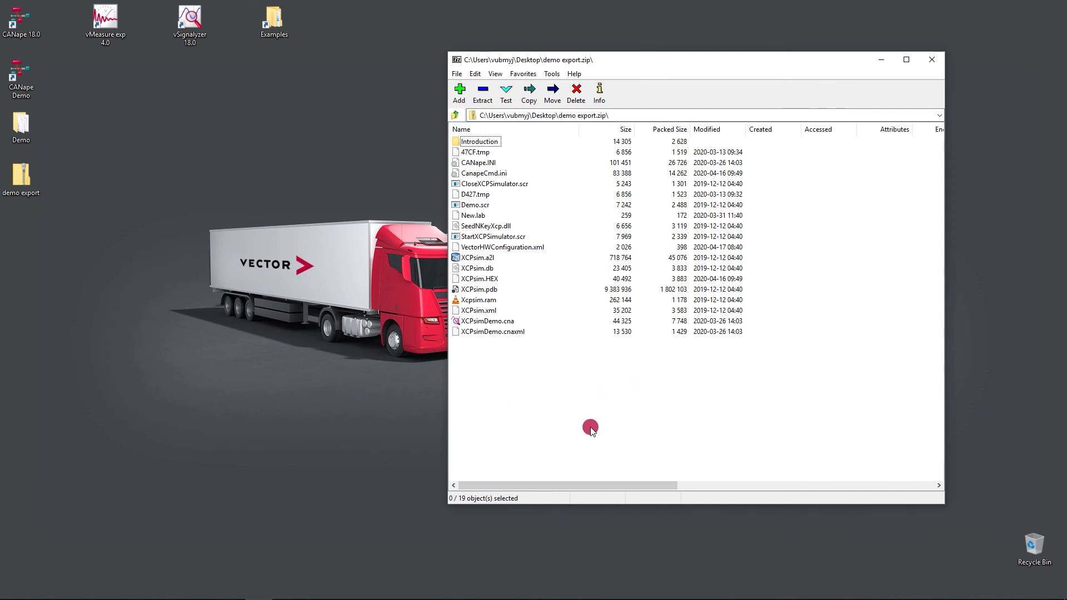